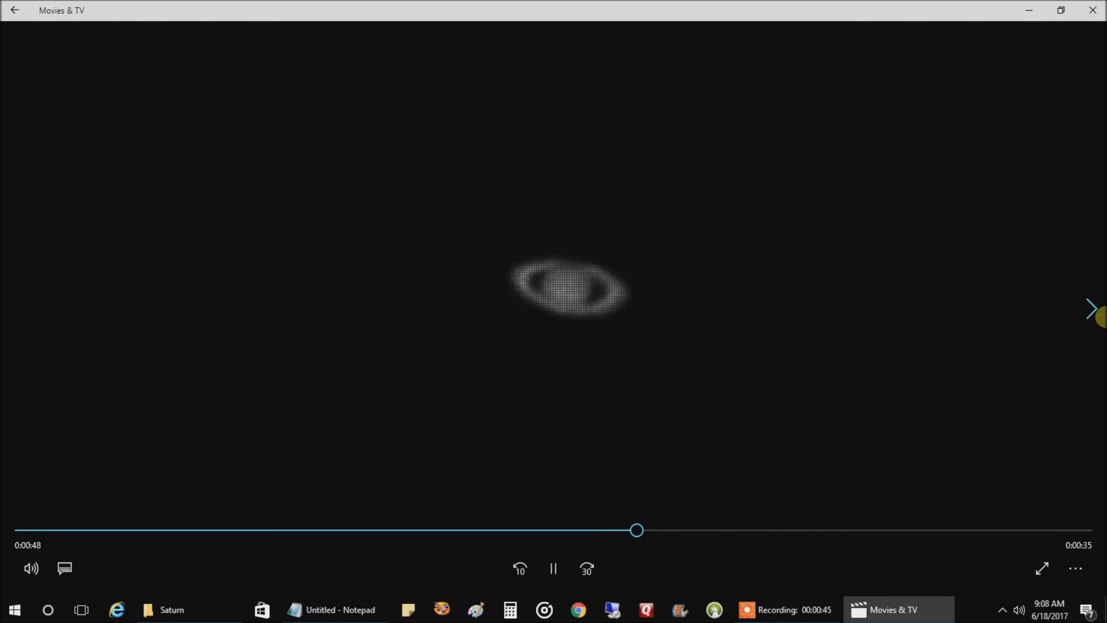
Play the next raw Saturn capture video in Movies & TV
{"action": "left_click", "coordinate": [1091, 323]}
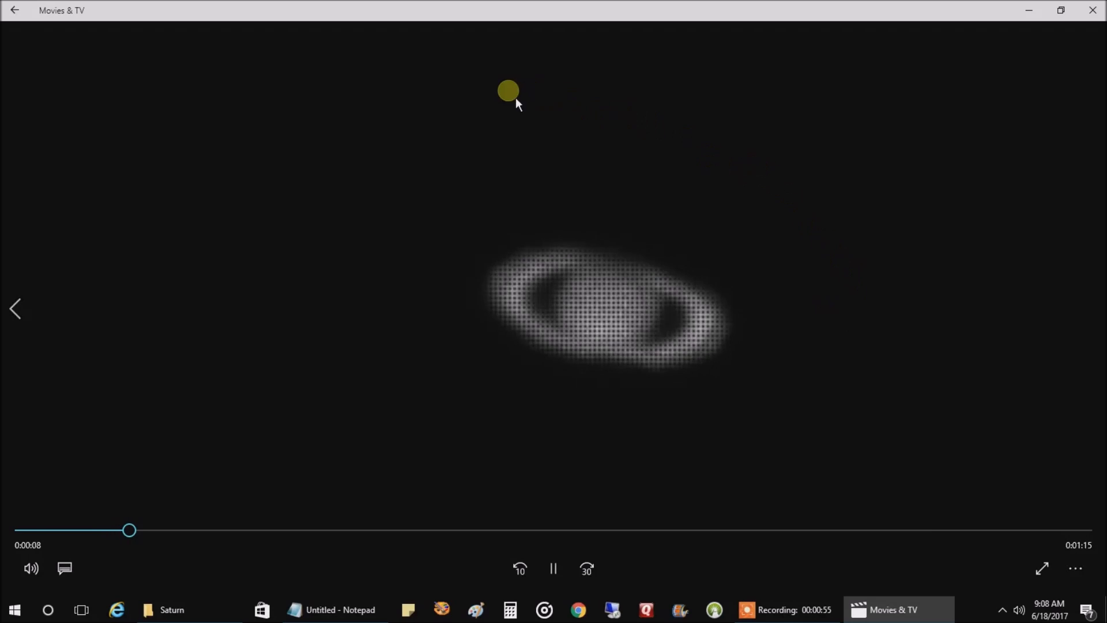
{"action": "mouse_move", "coordinate": [720, 446]}
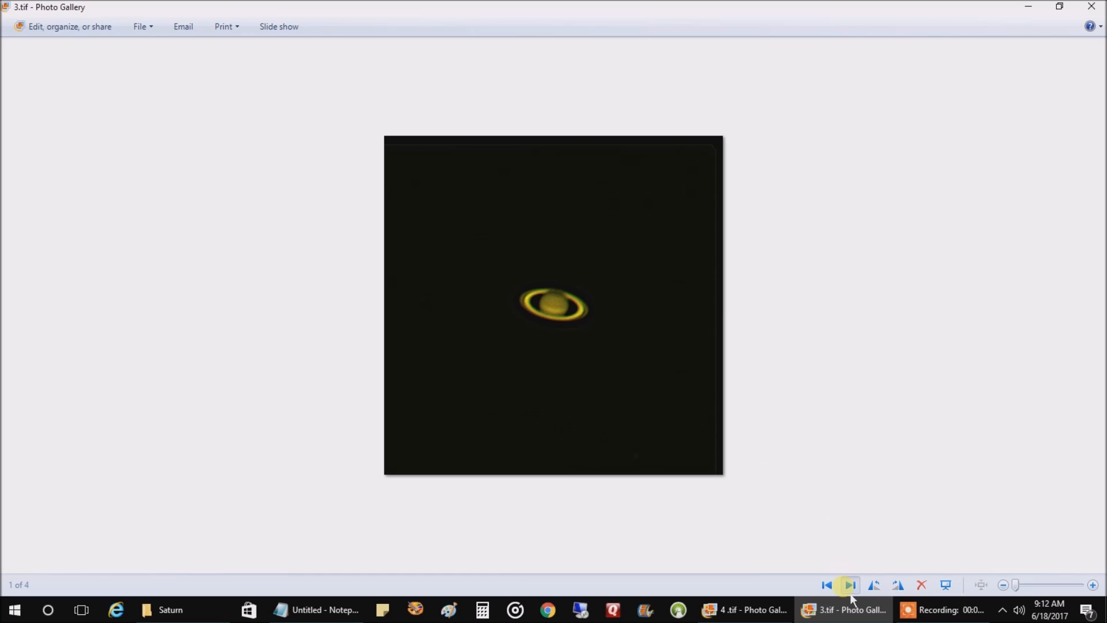
Flip between the yellow-tinted stacked results 3.tif and 4.tif to compare them
{"action": "left_click", "coordinate": [849, 584]}
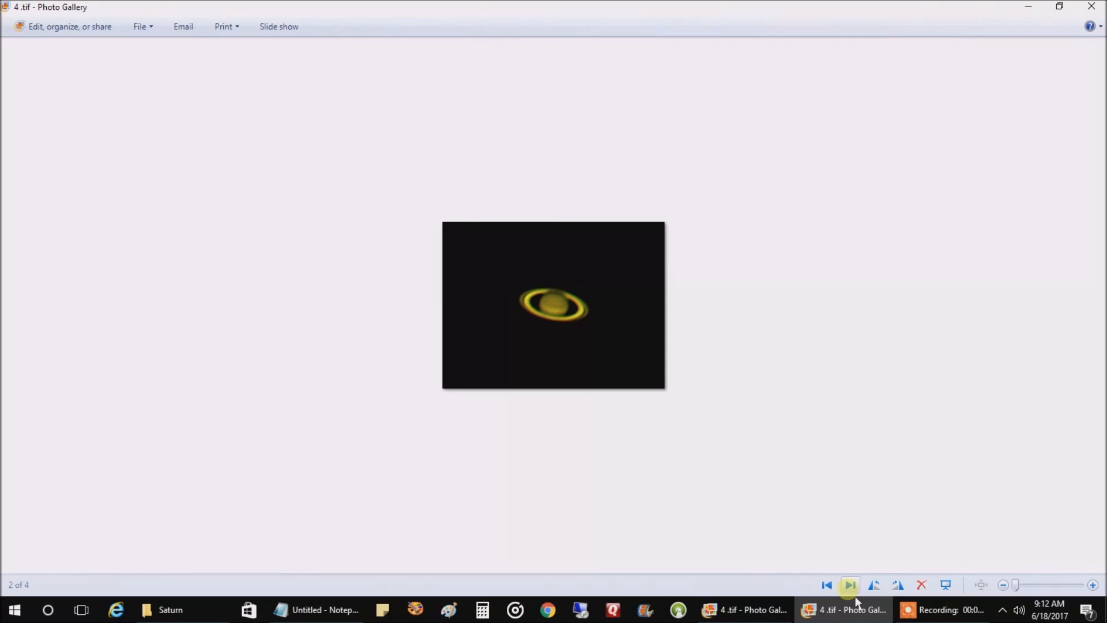
{"action": "left_click", "coordinate": [848, 584]}
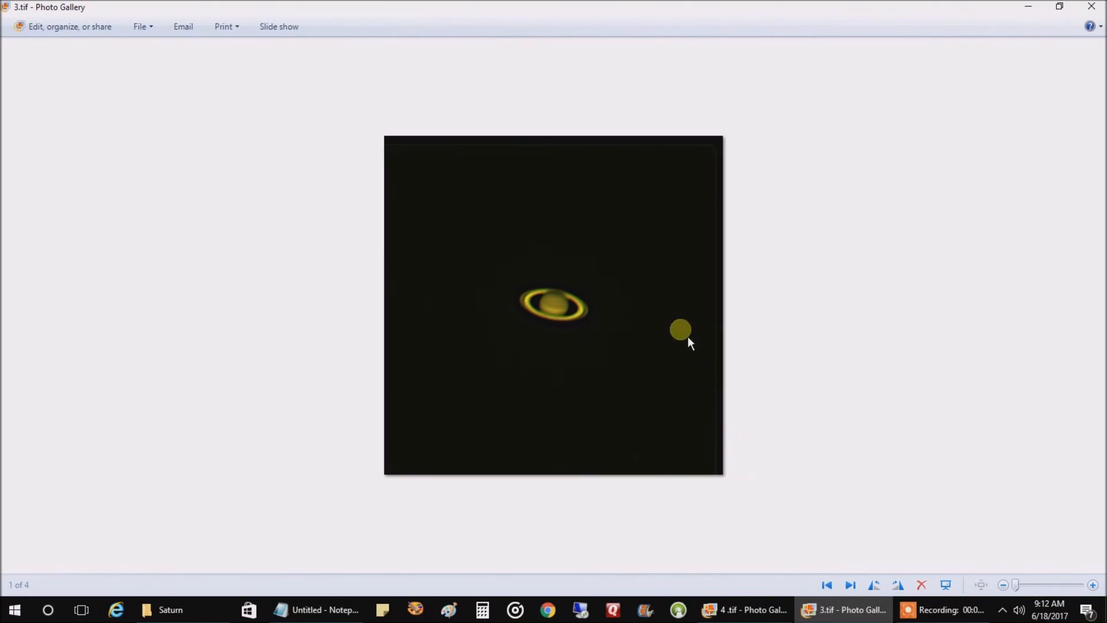
{"action": "mouse_move", "coordinate": [719, 301]}
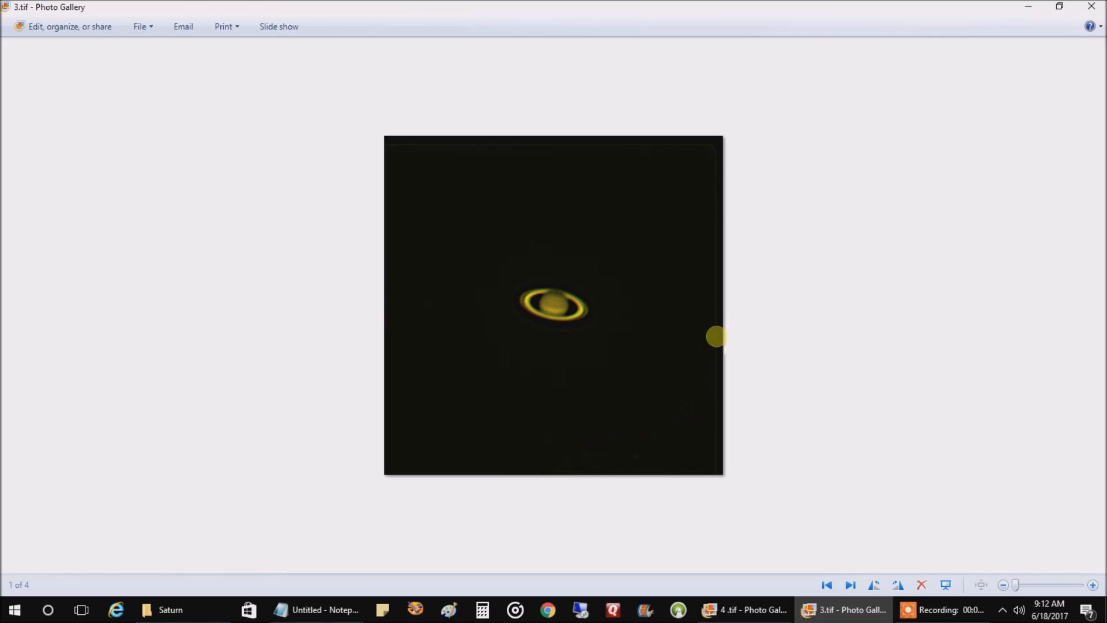
{"action": "mouse_move", "coordinate": [416, 214]}
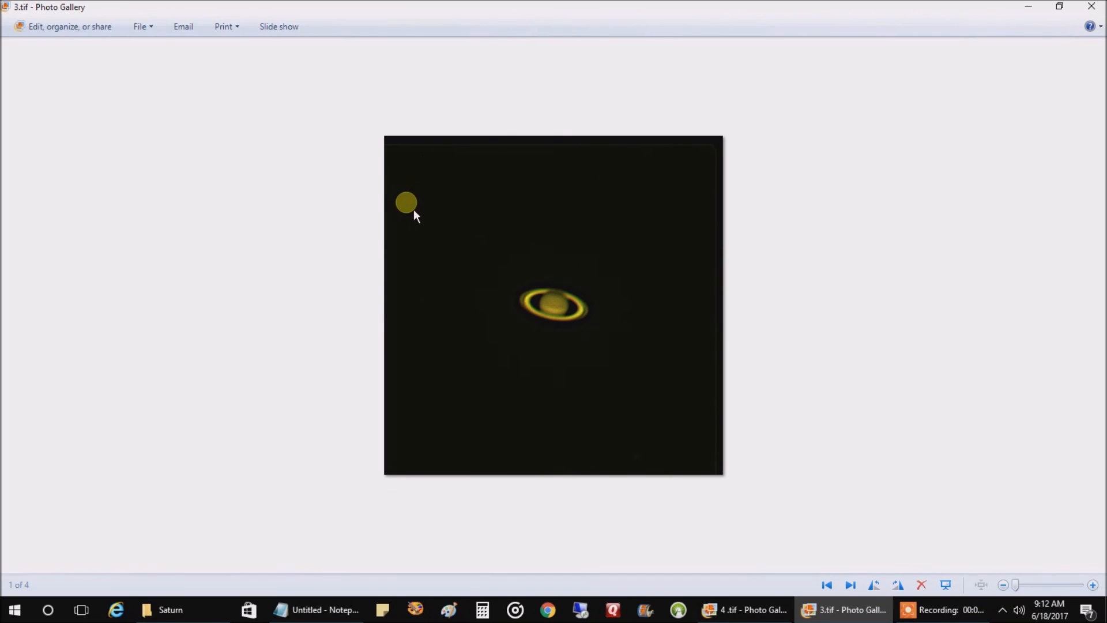
{"action": "left_click_drag", "start_coordinate": [406, 202], "coordinate": [655, 300]}
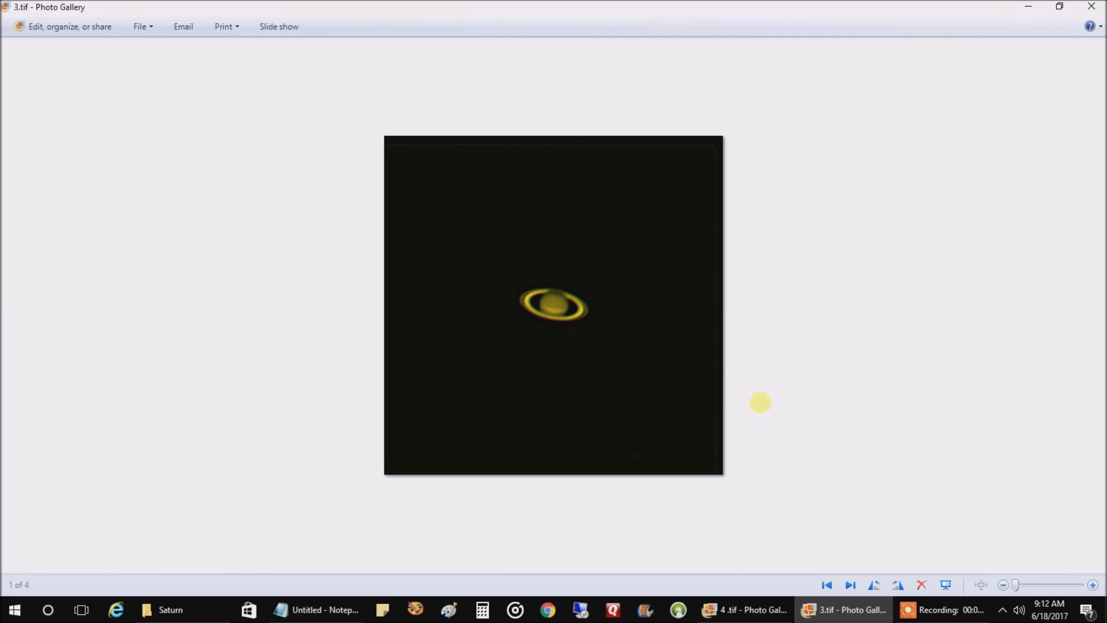
{"action": "left_click", "coordinate": [849, 584]}
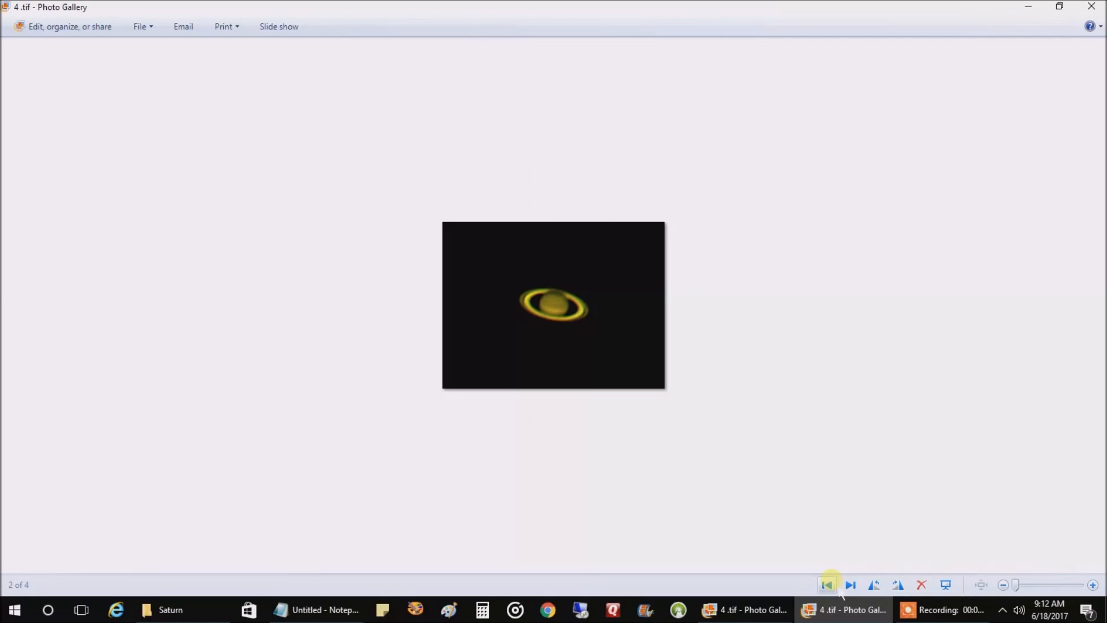
{"action": "mouse_move", "coordinate": [828, 585]}
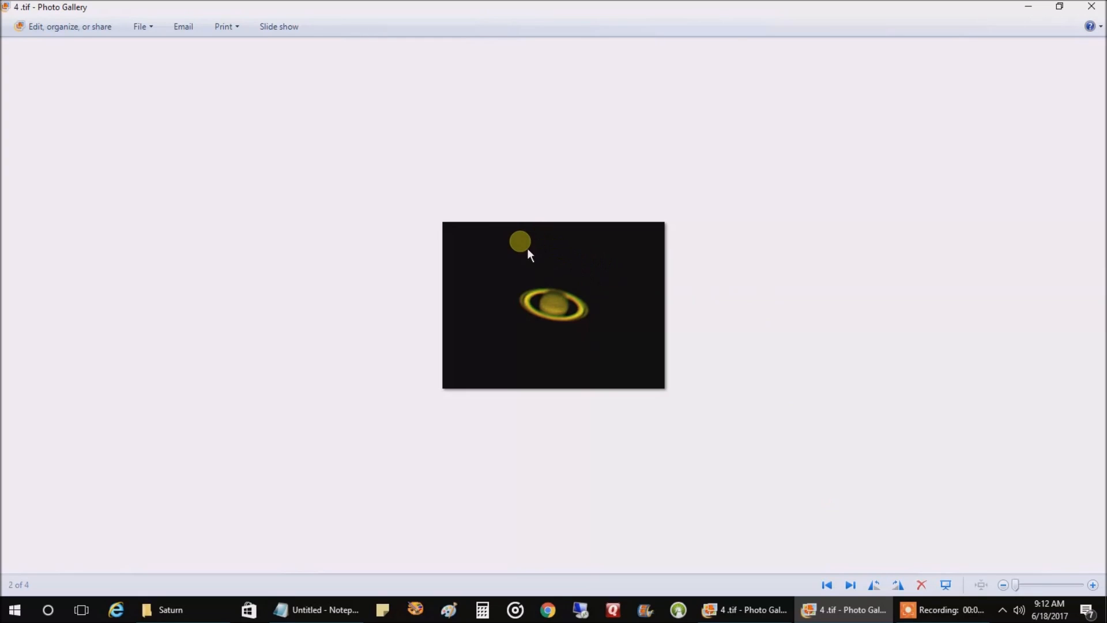
{"action": "left_click_drag", "start_coordinate": [521, 241], "coordinate": [603, 268]}
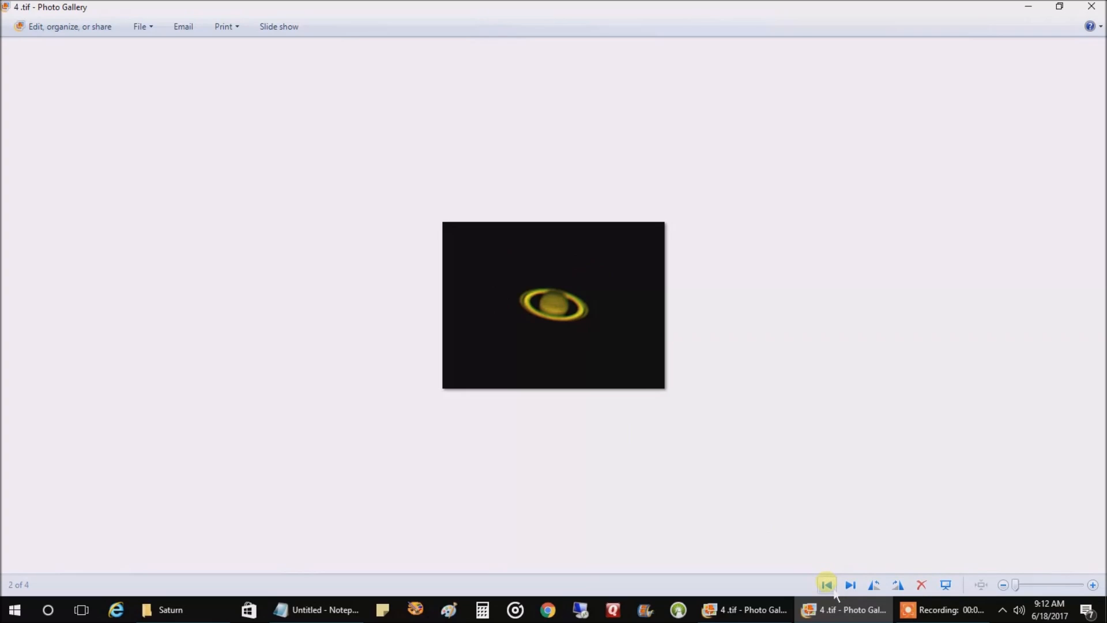
{"action": "left_click", "coordinate": [825, 585]}
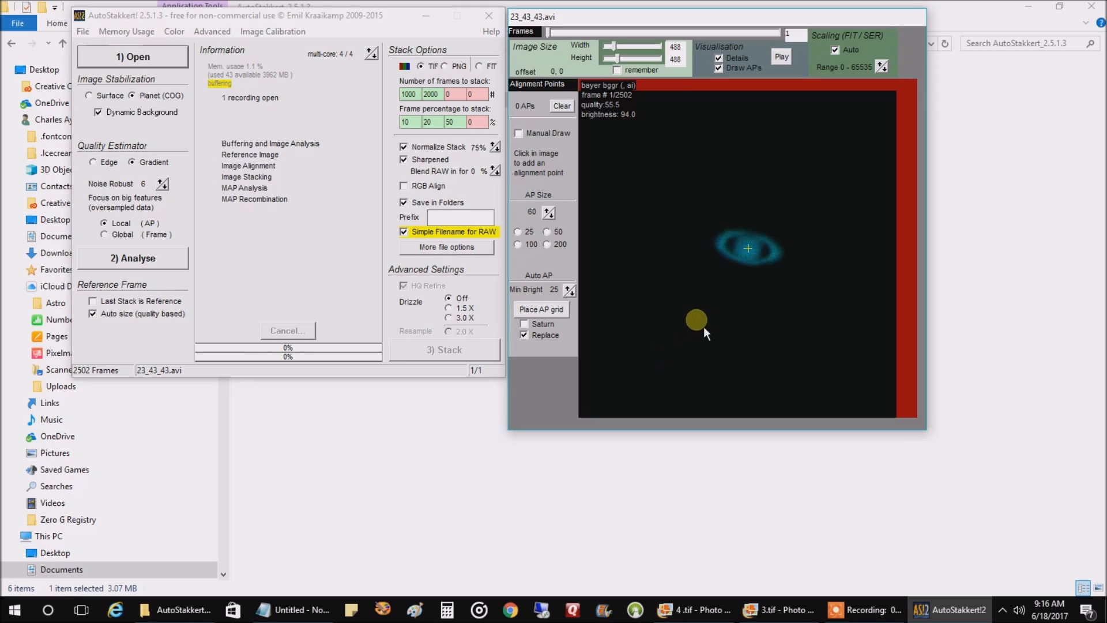
Force Bayer RGGB colour interpretation so the Saturn preview turns yellow instead of cyan
{"action": "left_click_drag", "start_coordinate": [696, 320], "coordinate": [739, 271]}
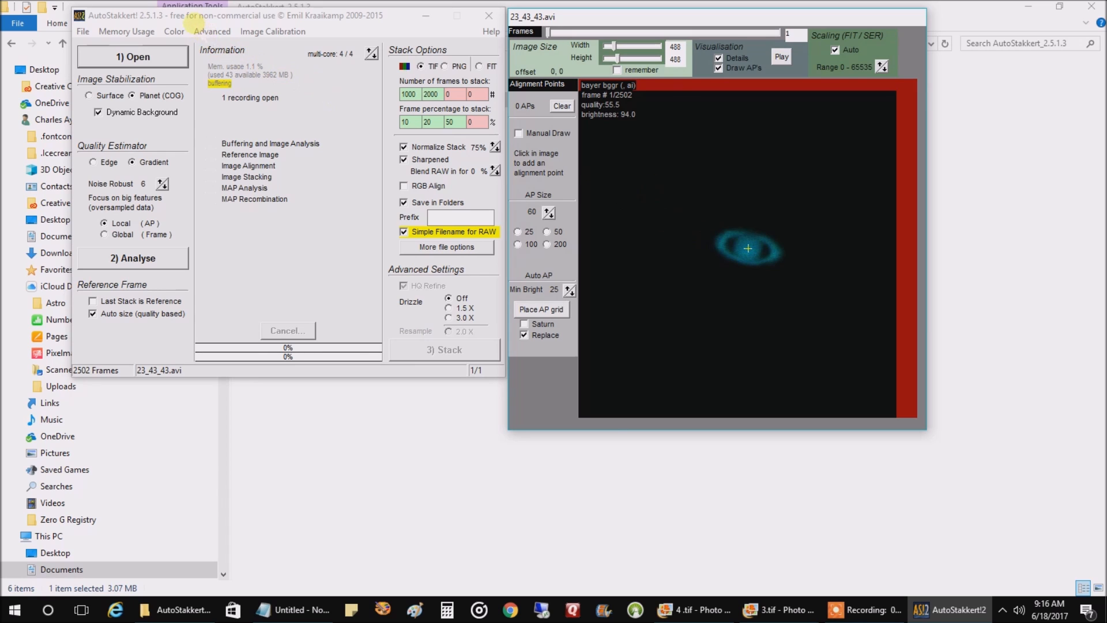
{"action": "left_click", "coordinate": [173, 33]}
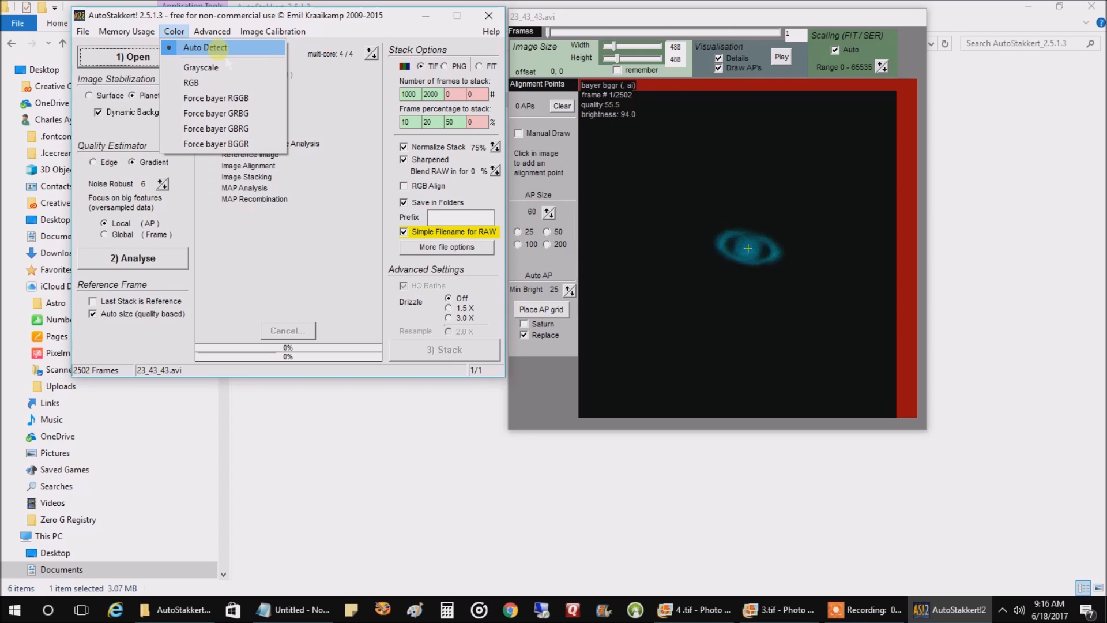
{"action": "mouse_move", "coordinate": [216, 98]}
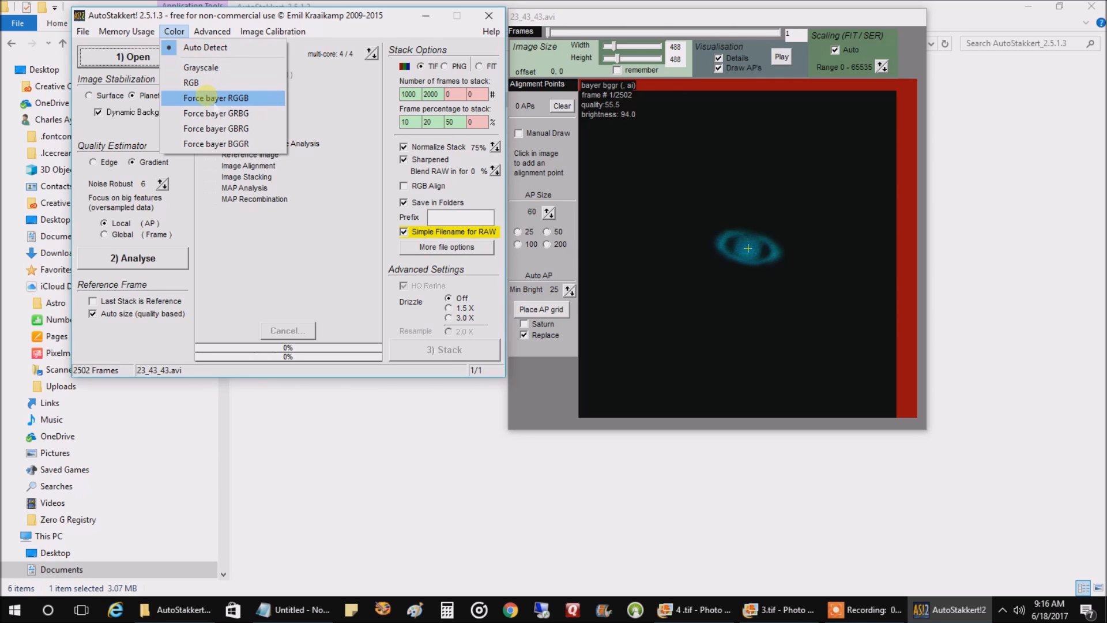
{"action": "left_click", "coordinate": [217, 97]}
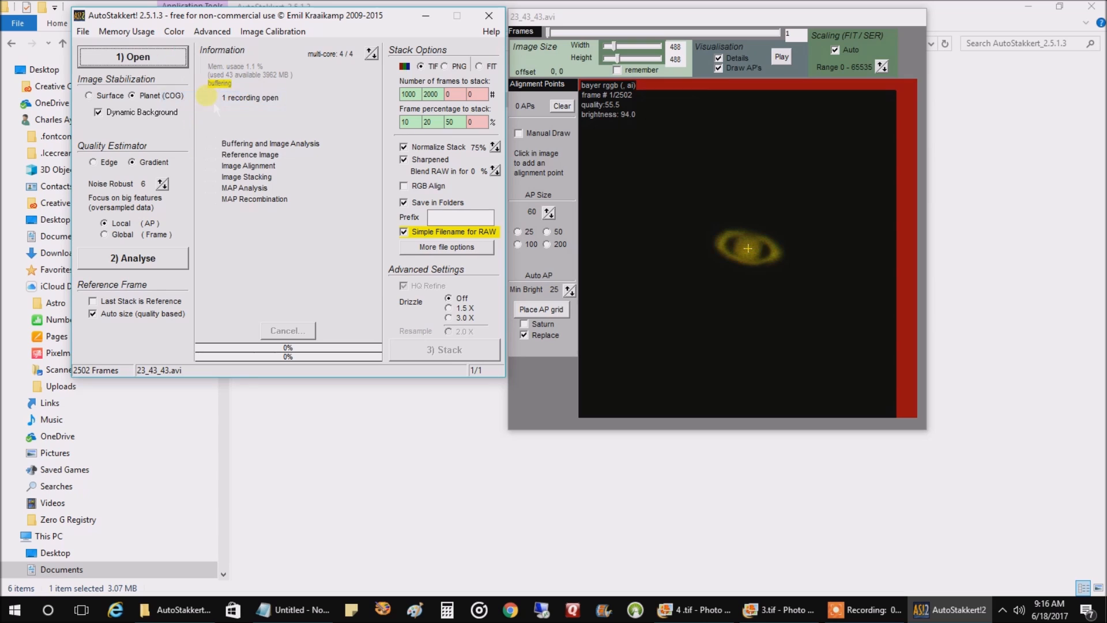
{"action": "left_click", "coordinate": [722, 230]}
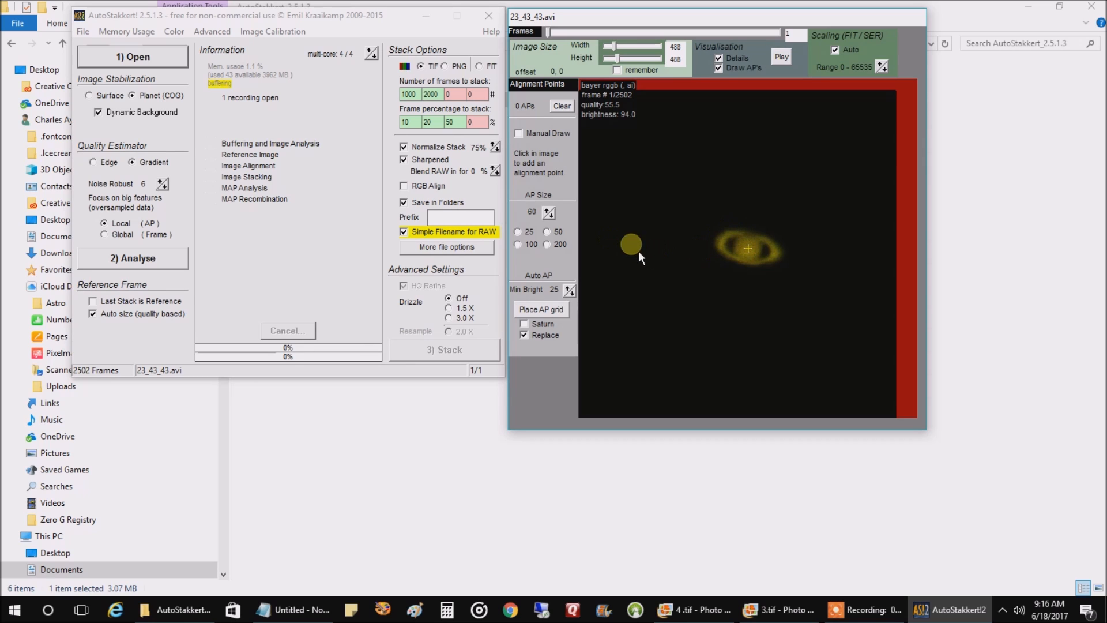
{"action": "left_click", "coordinate": [173, 33]}
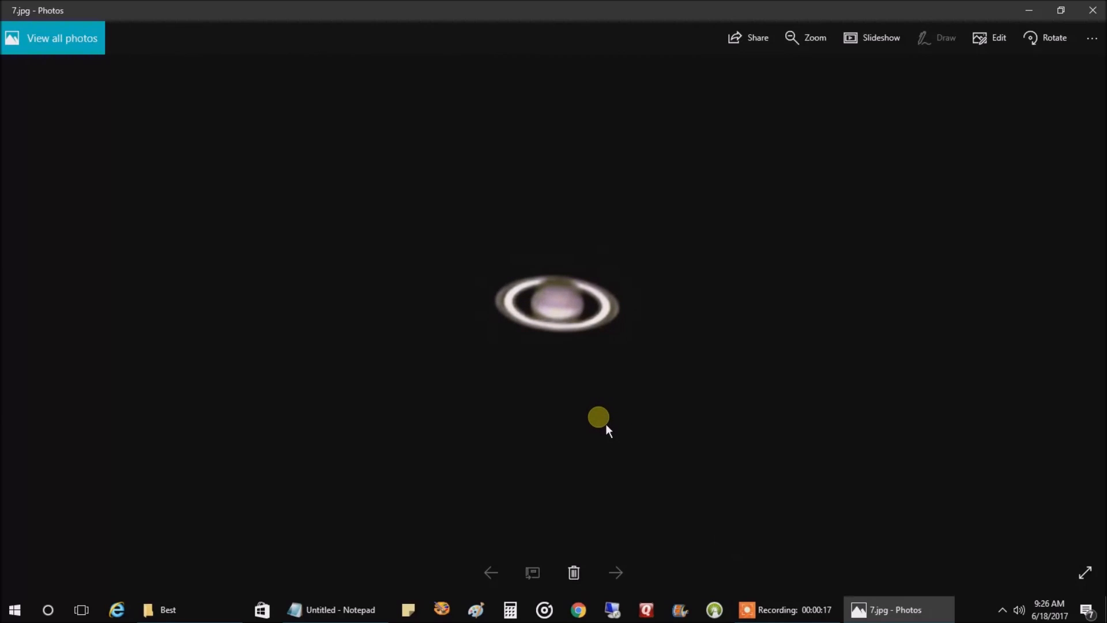
{"action": "mouse_move", "coordinate": [605, 406]}
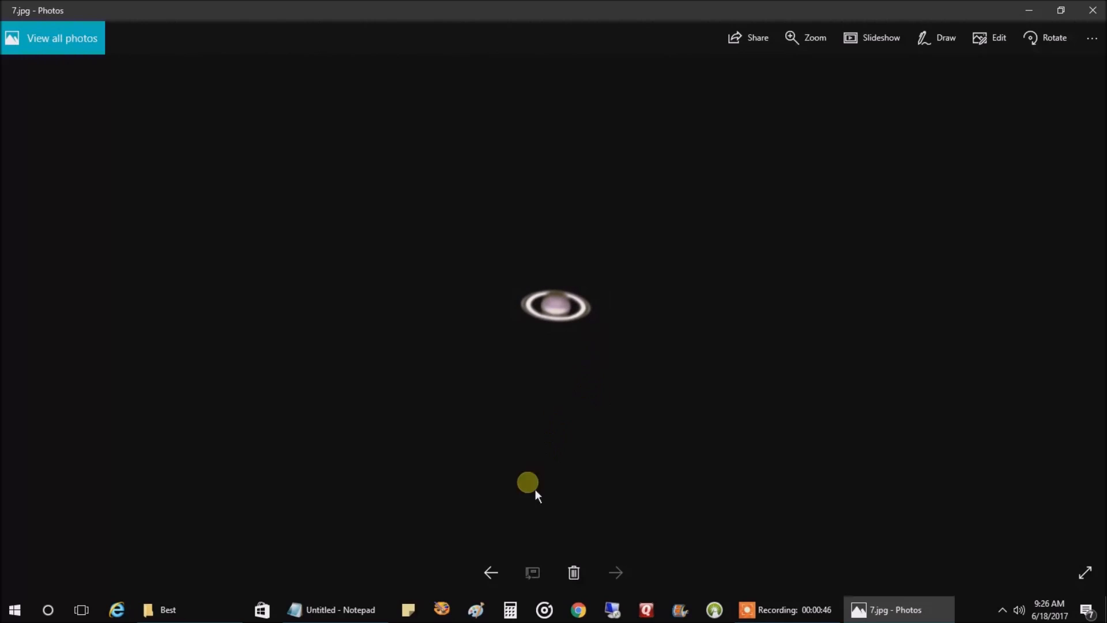
Step back to 1.jpg then forward through the stacked Saturn images to 6.jpg
{"action": "left_click", "coordinate": [491, 572]}
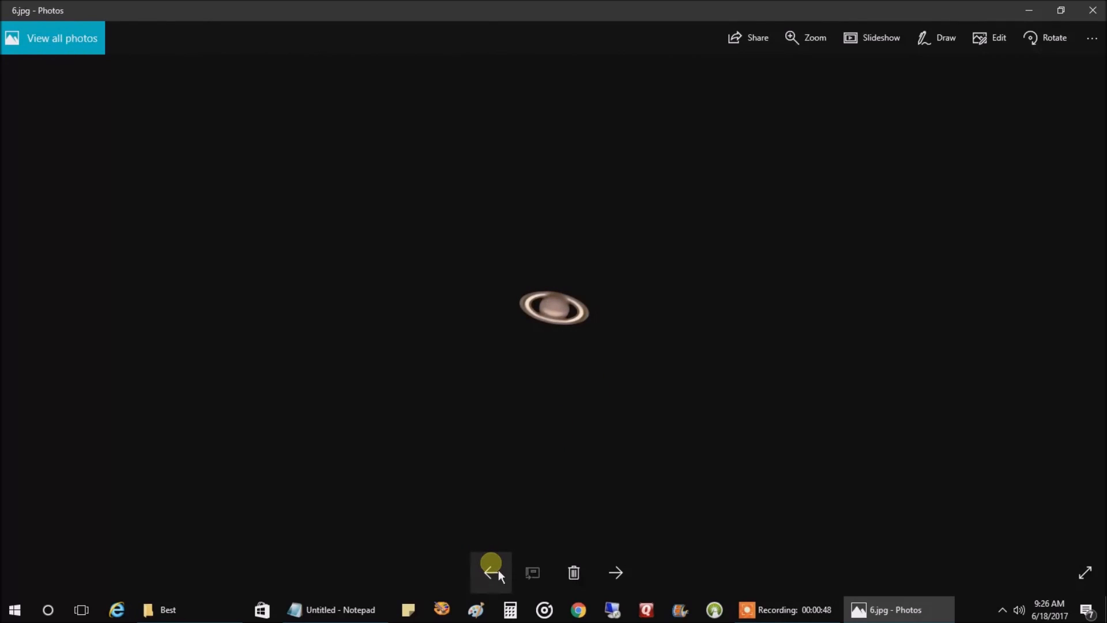
{"action": "left_click", "coordinate": [491, 572]}
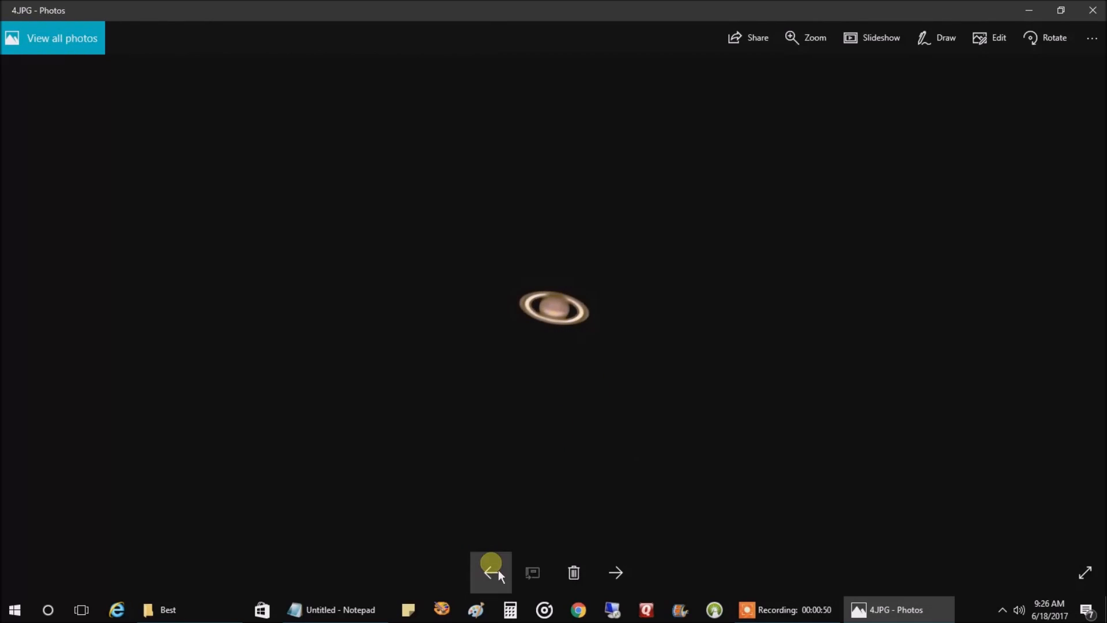
{"action": "left_click", "coordinate": [491, 572]}
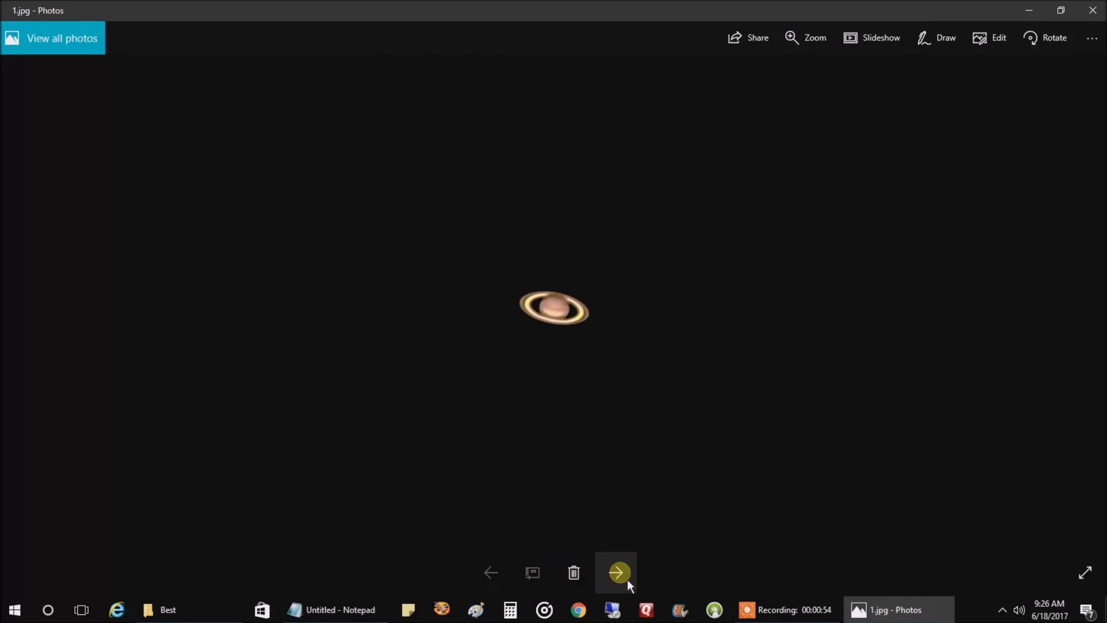
{"action": "left_click", "coordinate": [615, 572]}
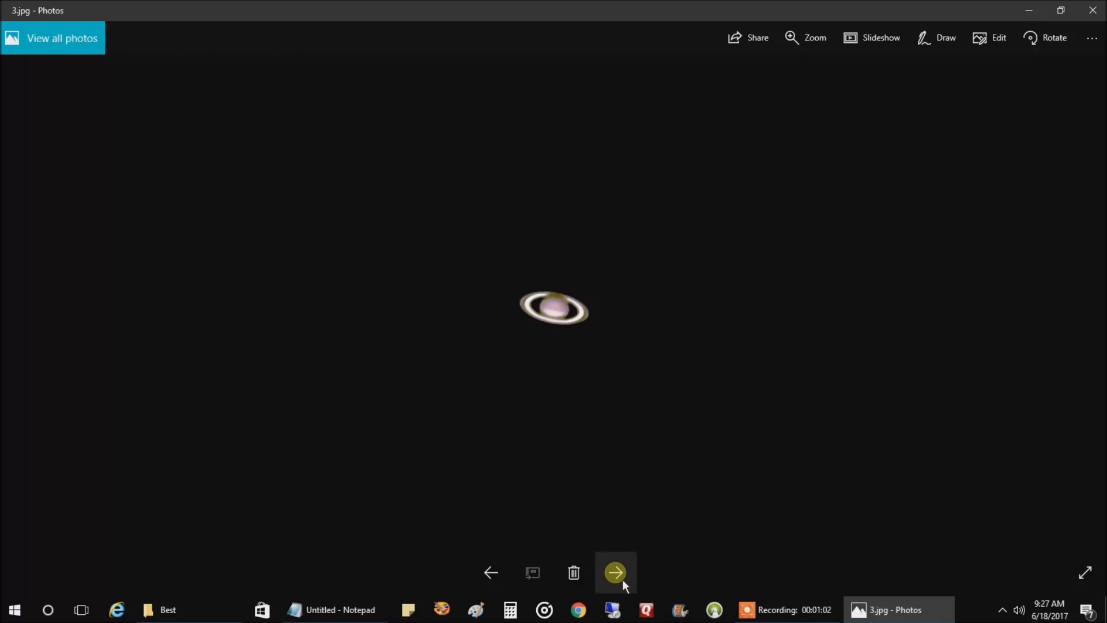
{"action": "left_click", "coordinate": [614, 572]}
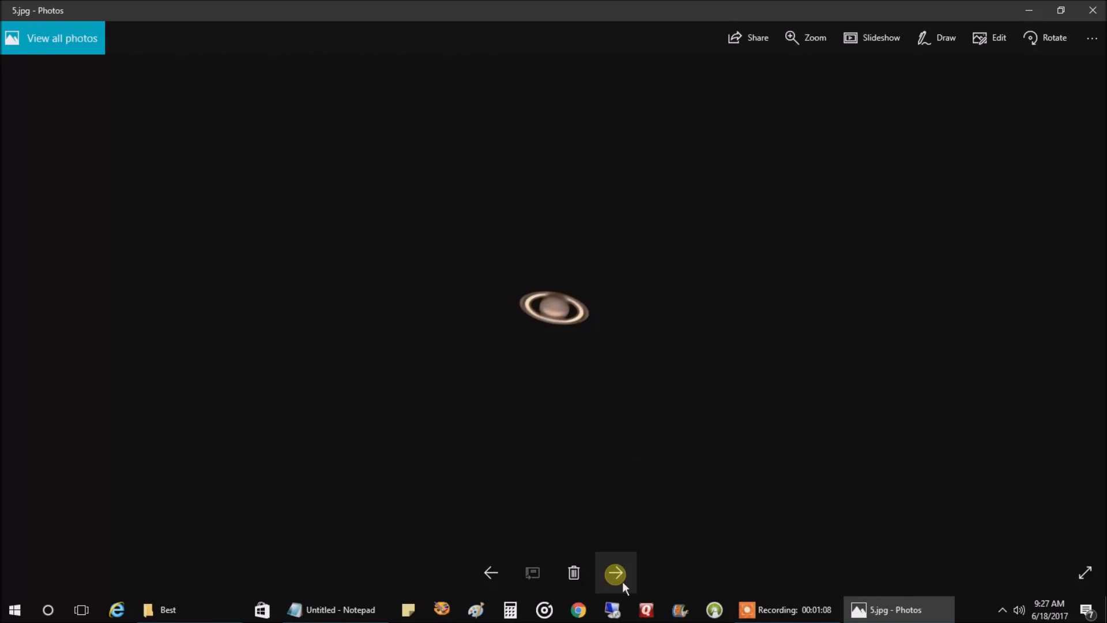
{"action": "left_click", "coordinate": [616, 572]}
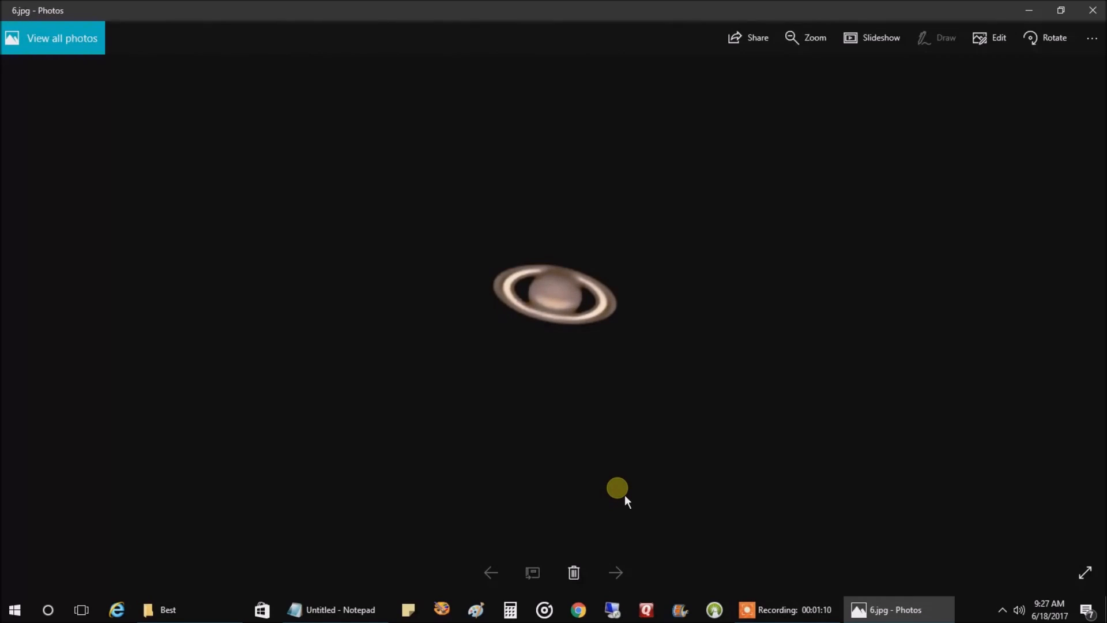